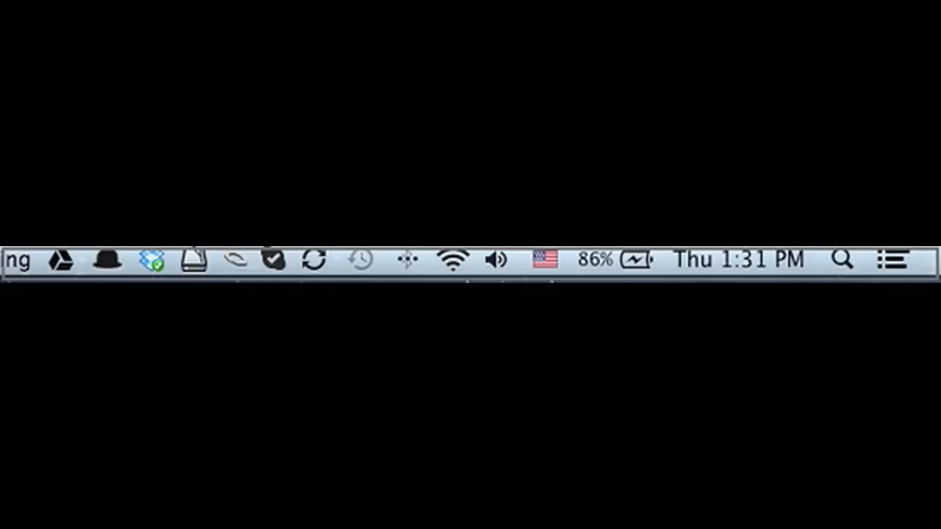
mouse_move(704, 274)
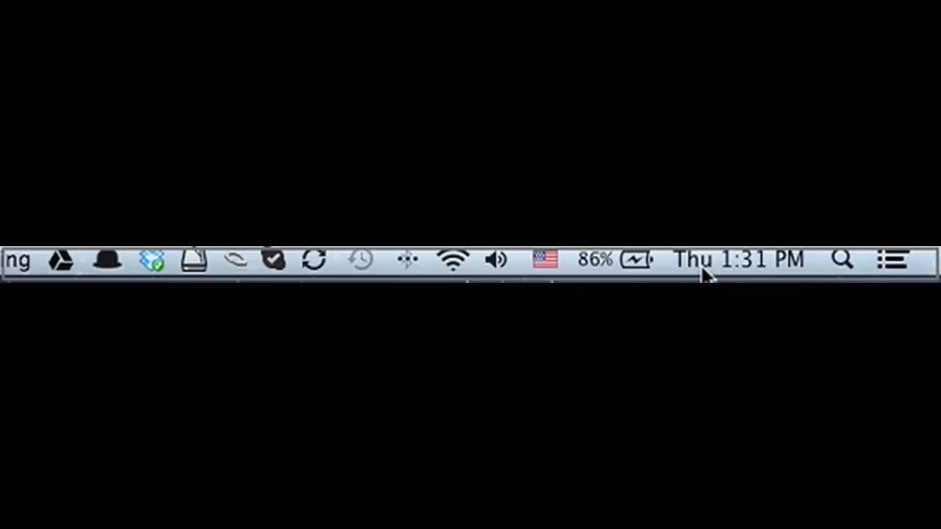
mouse_move(746, 261)
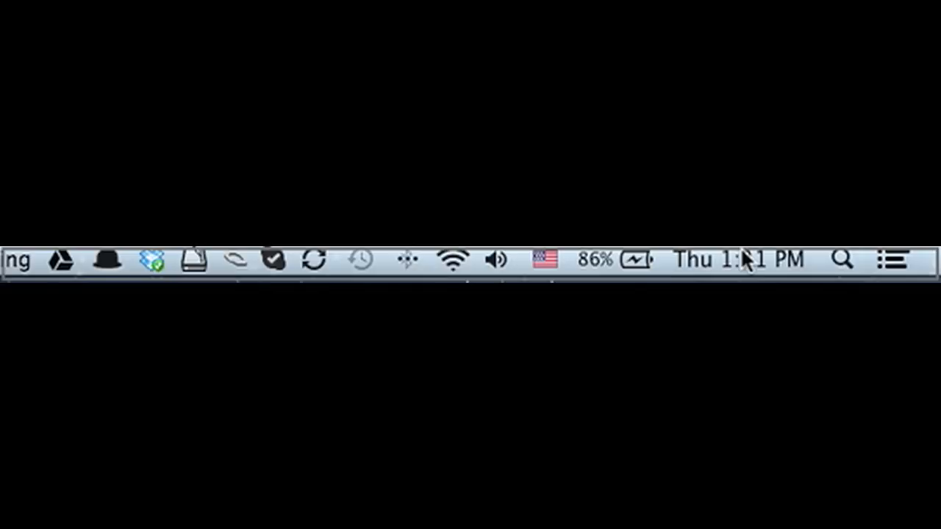
mouse_move(625, 275)
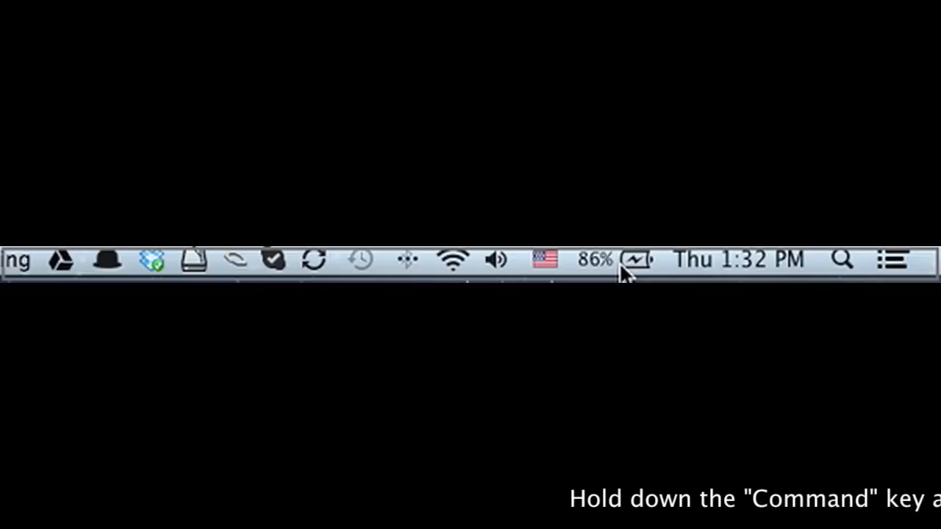
mouse_move(628, 269)
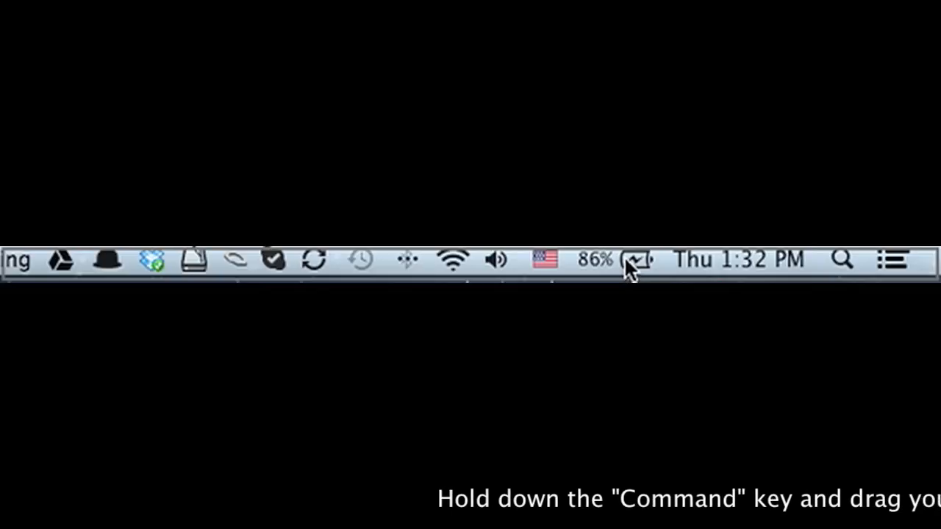